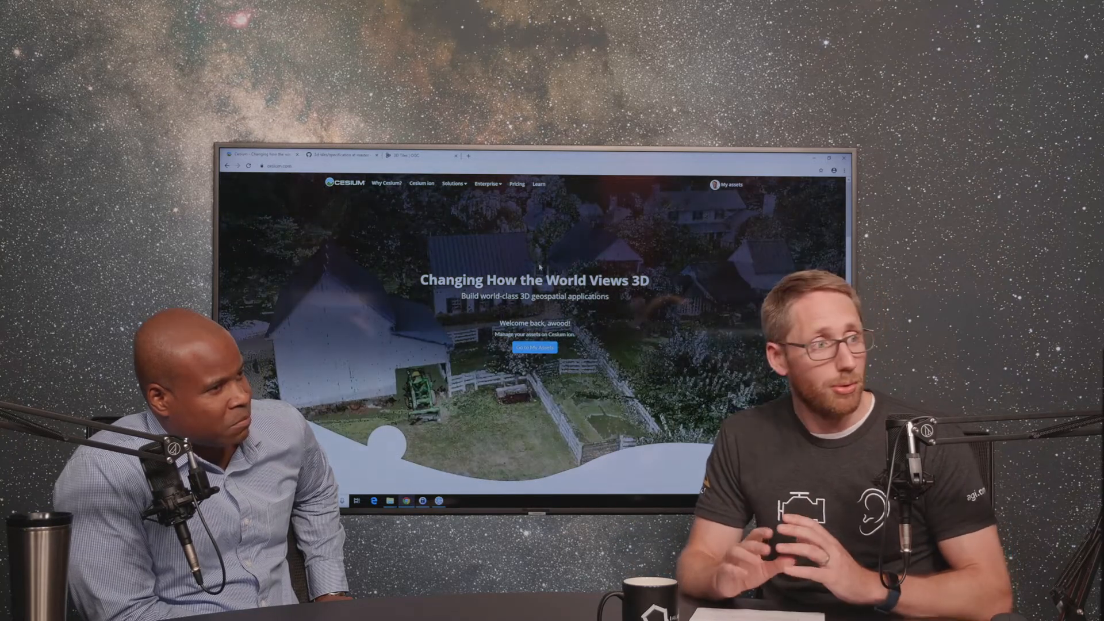
- Show My Assets and select the AGI_HQ 3D Tiles asset to preview its details
{"action": "left_click", "coordinate": [535, 347]}
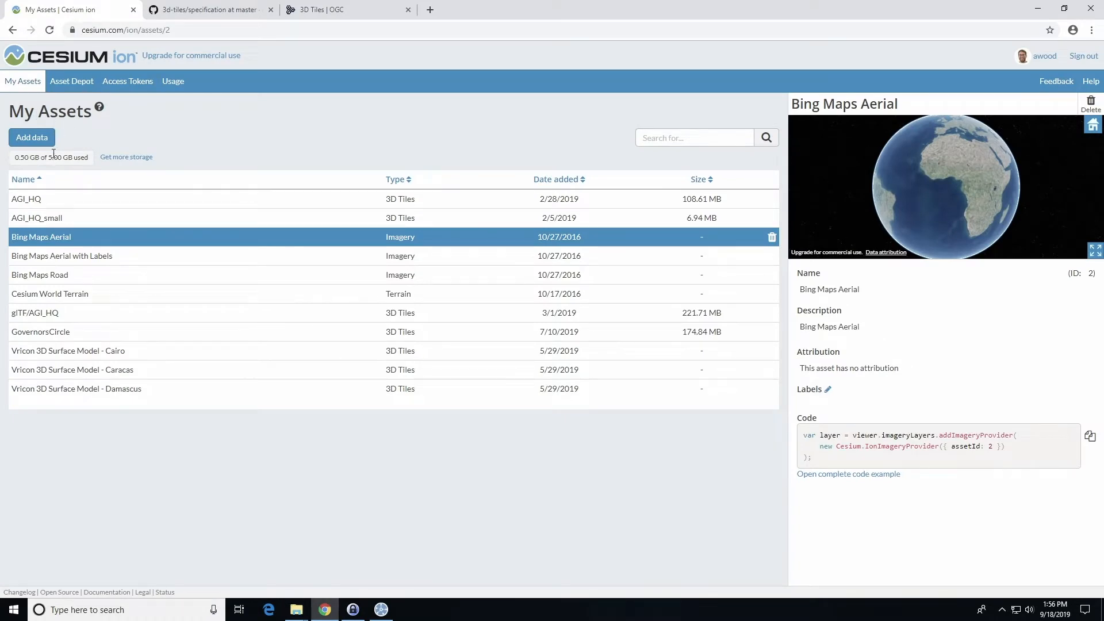
{"action": "mouse_move", "coordinate": [84, 211]}
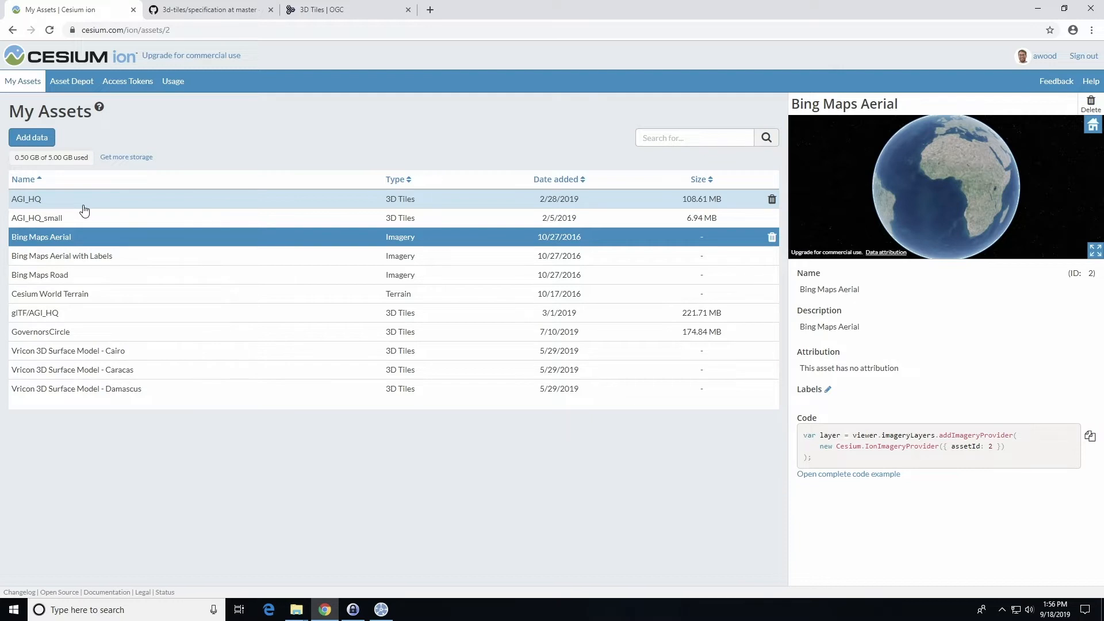
{"action": "left_click", "coordinate": [27, 199]}
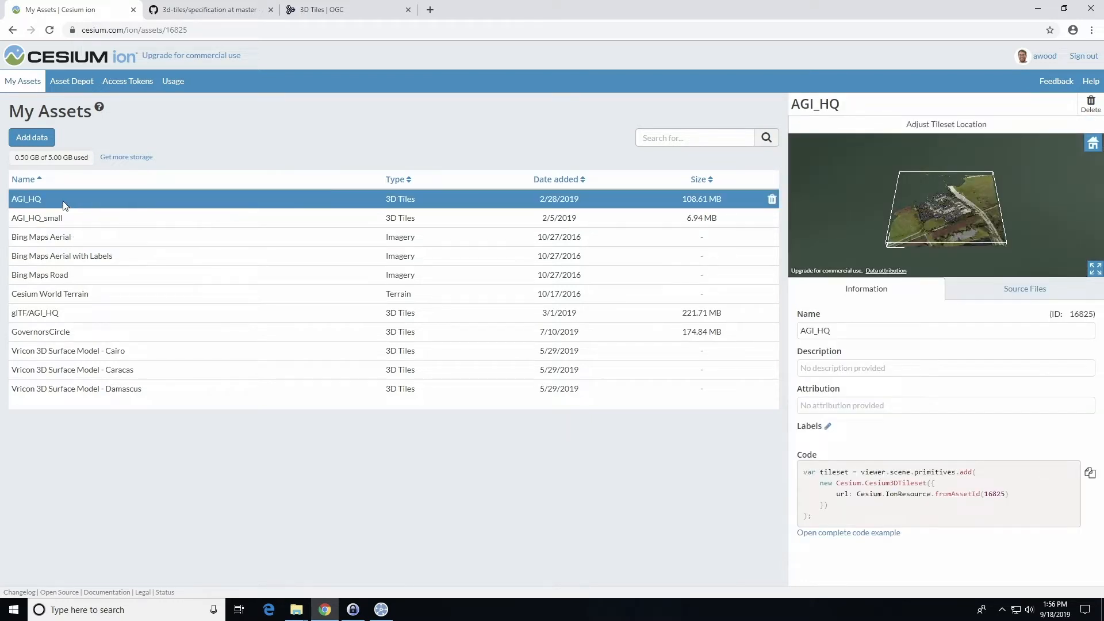